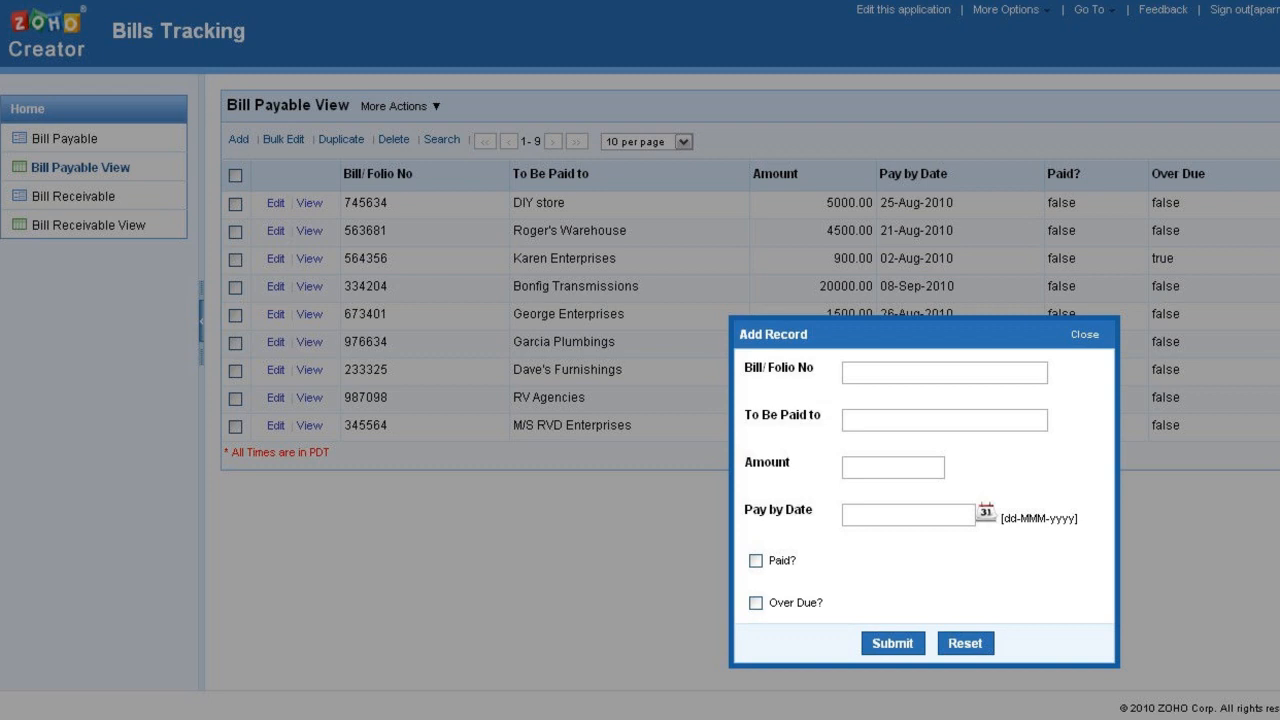
Dismiss the Add Record popup and view the Bill Receivable entry form.
click(1084, 334)
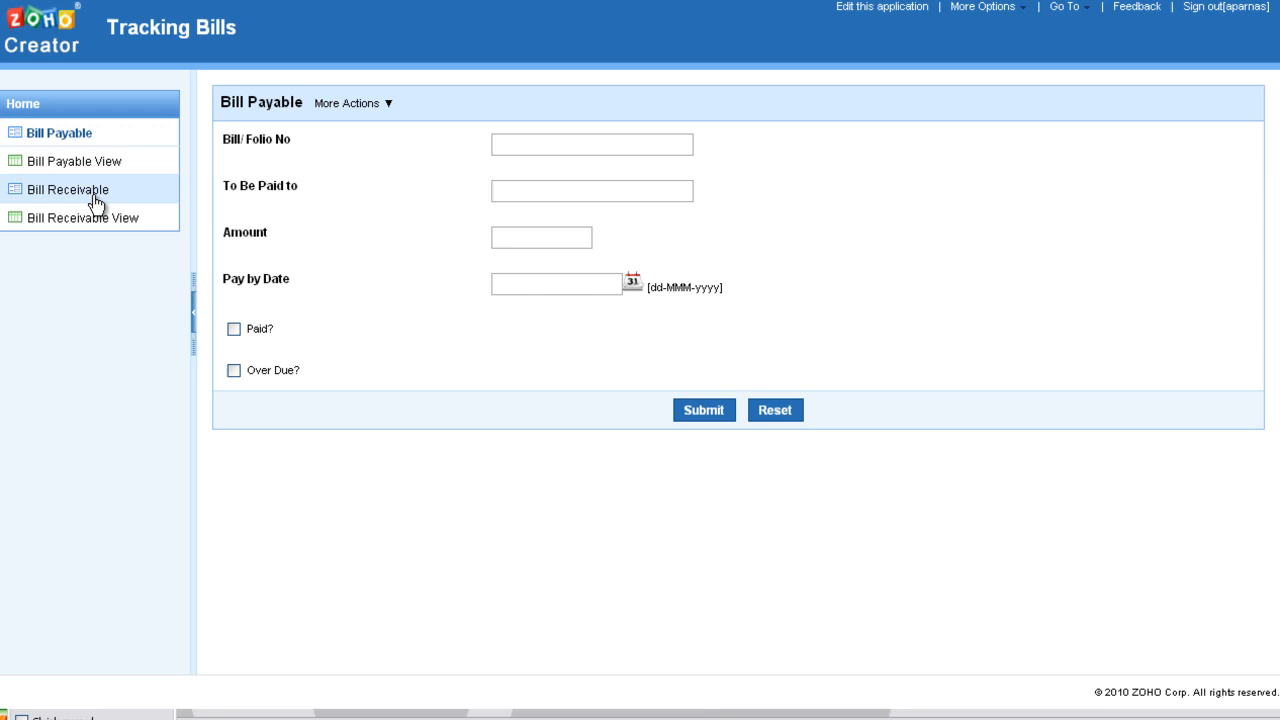
click(67, 189)
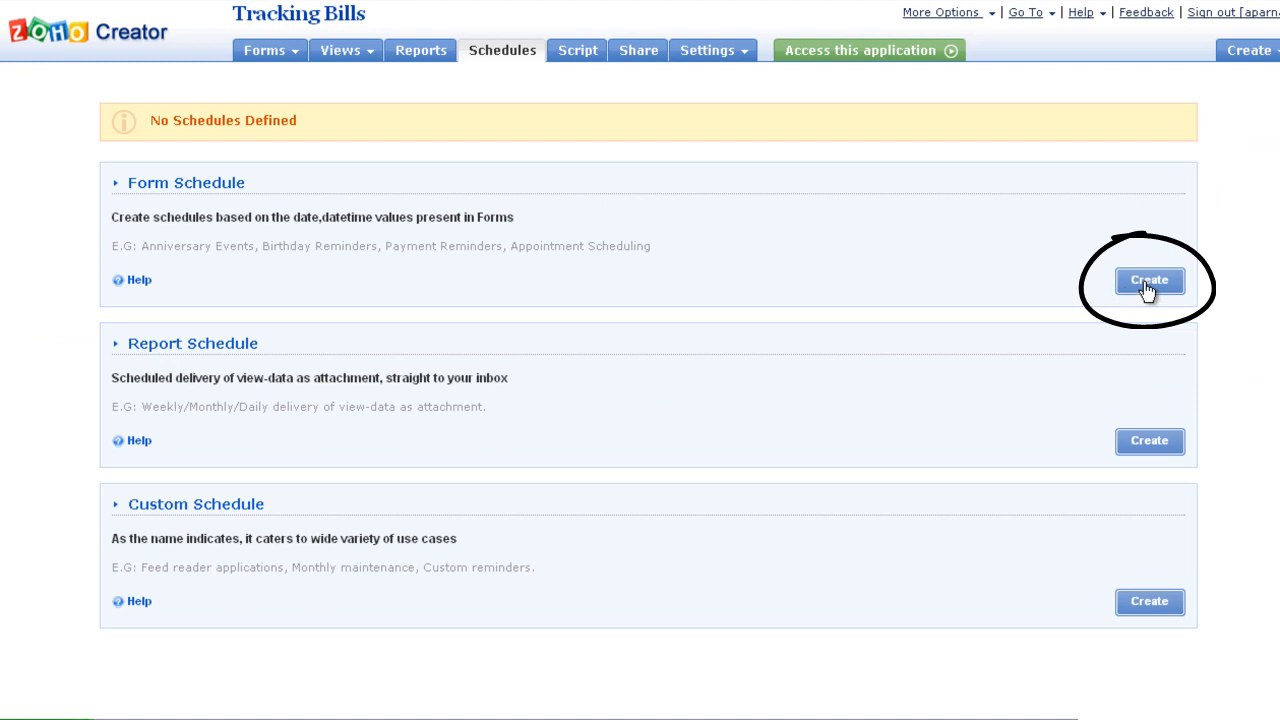
Create a Bill Payable form schedule triggered on Pay by Date at 09:00, repeating daily.
click(1149, 280)
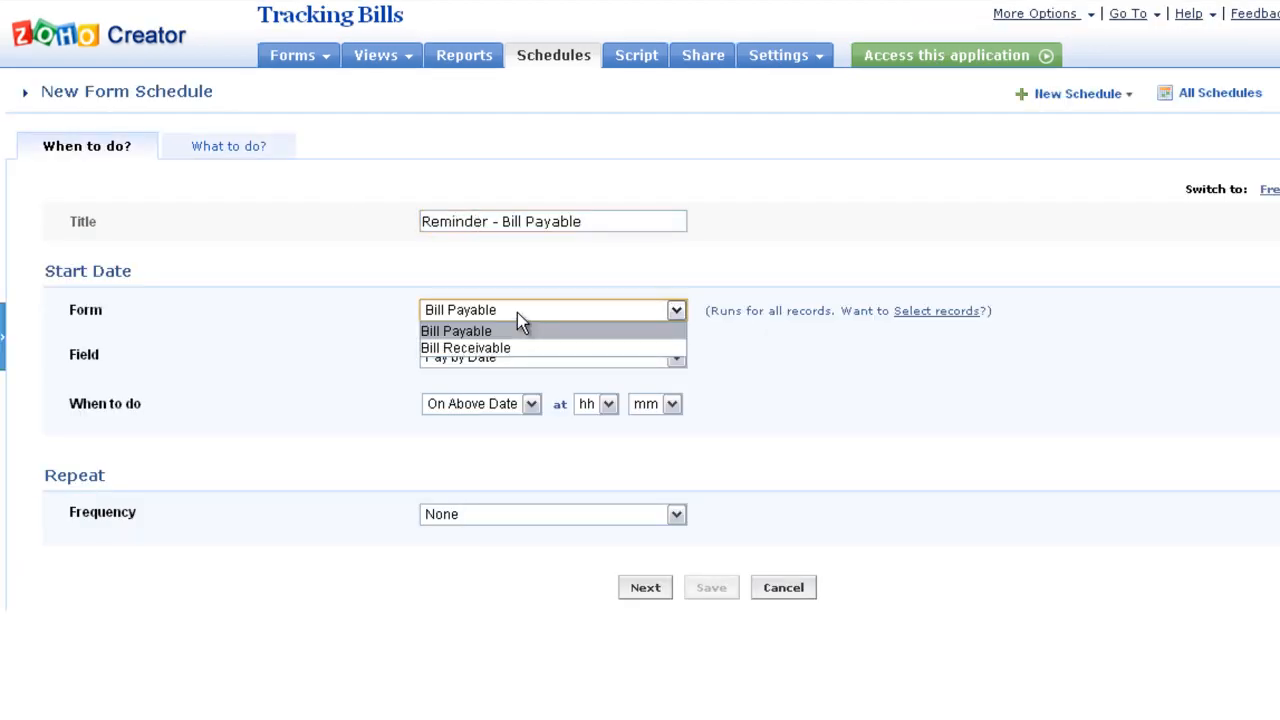
click(456, 331)
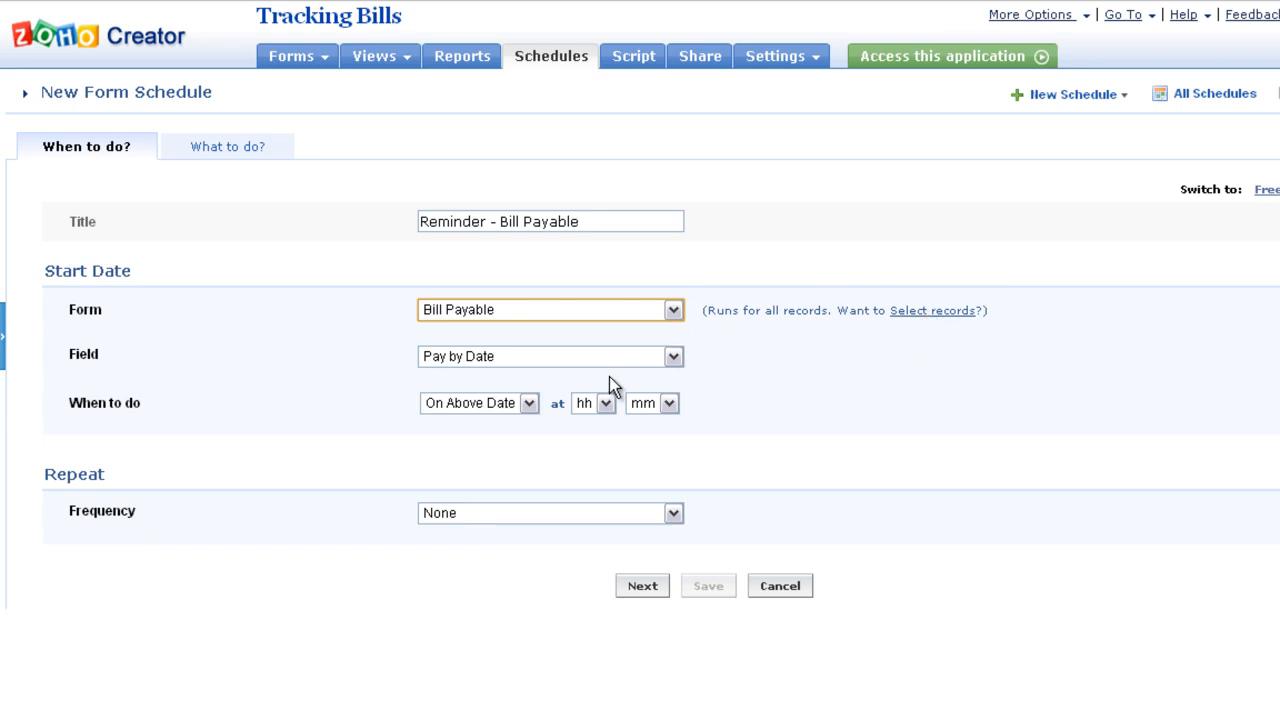
click(672, 356)
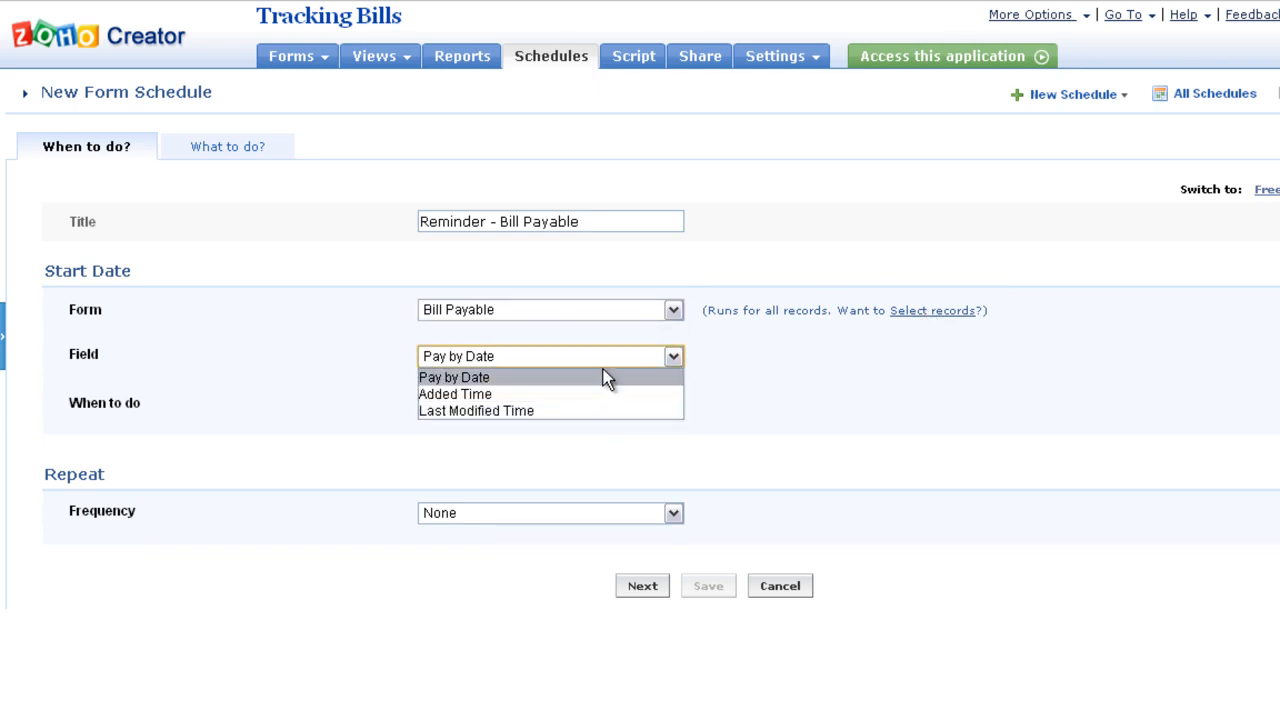
click(453, 377)
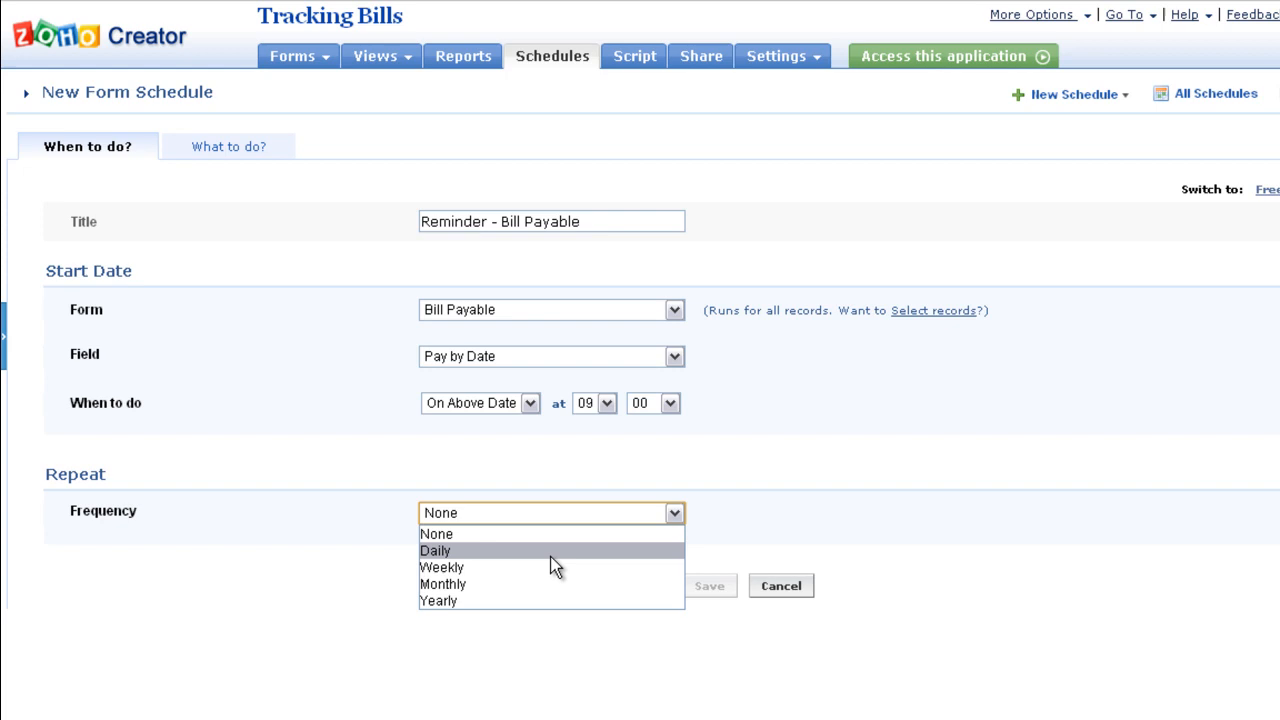
click(225, 145)
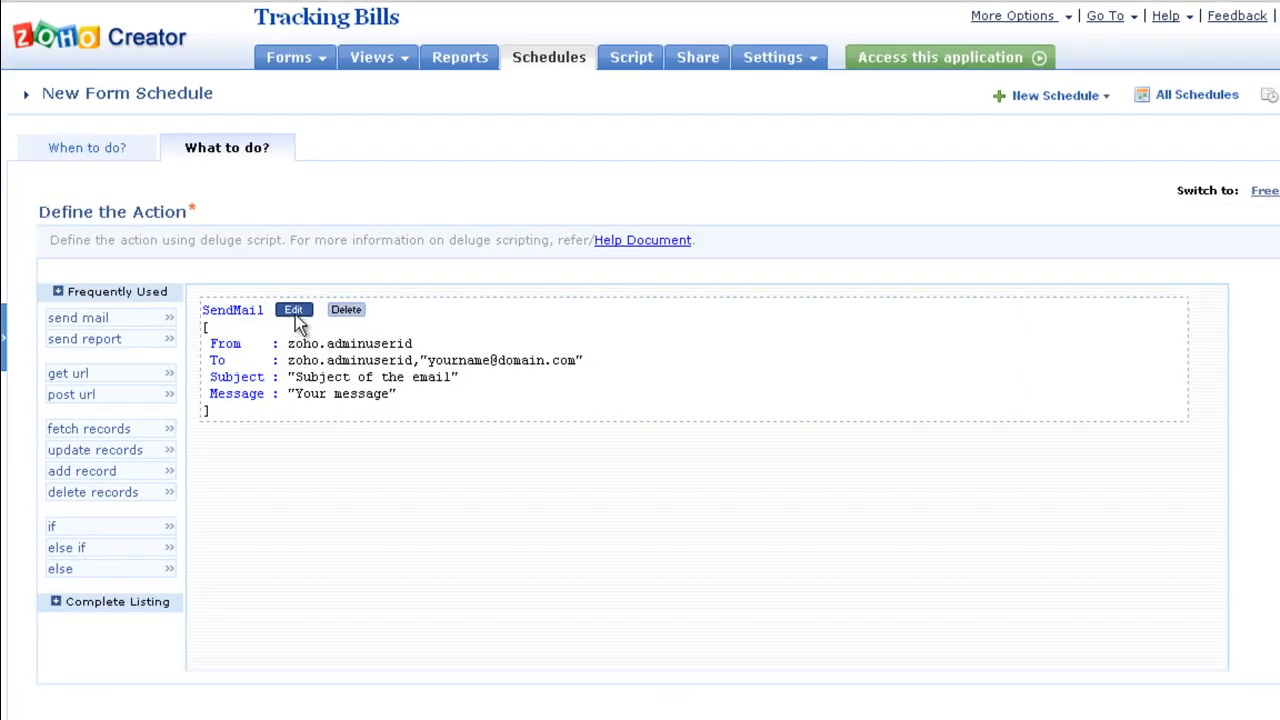
Fill the SendMail action with the bill-amount-due email and save the reminder schedule.
click(293, 309)
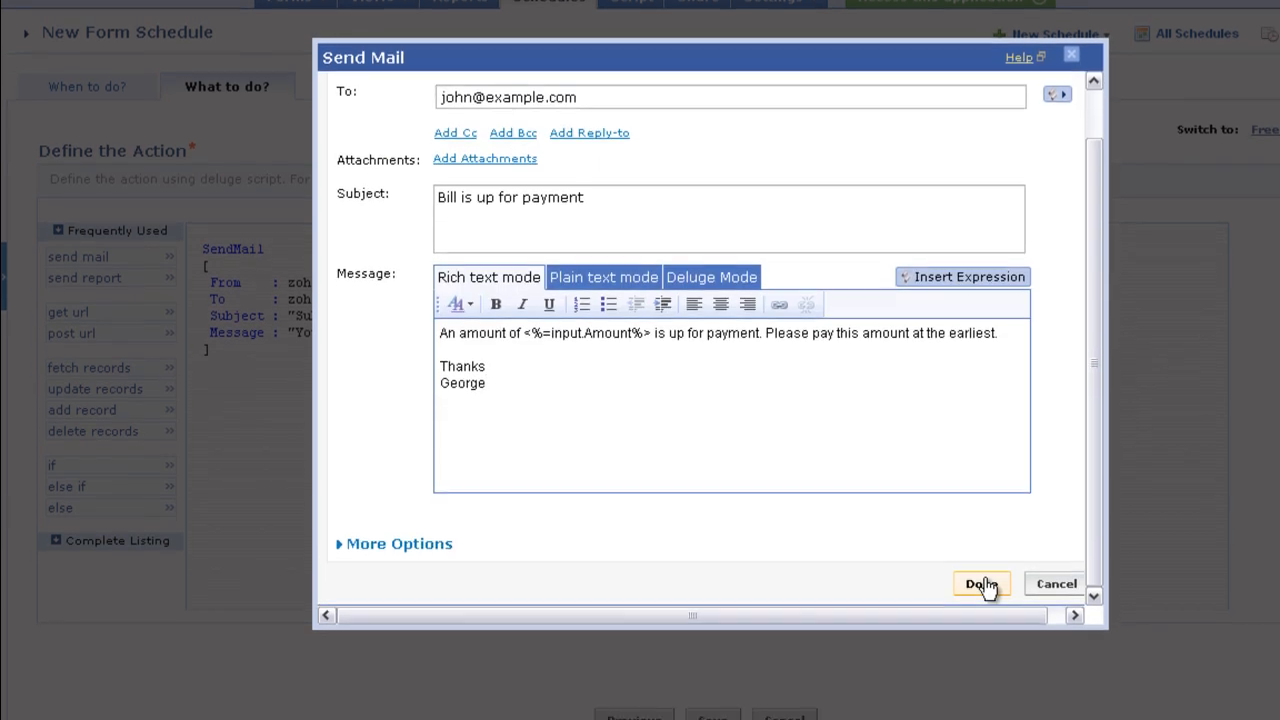
click(981, 584)
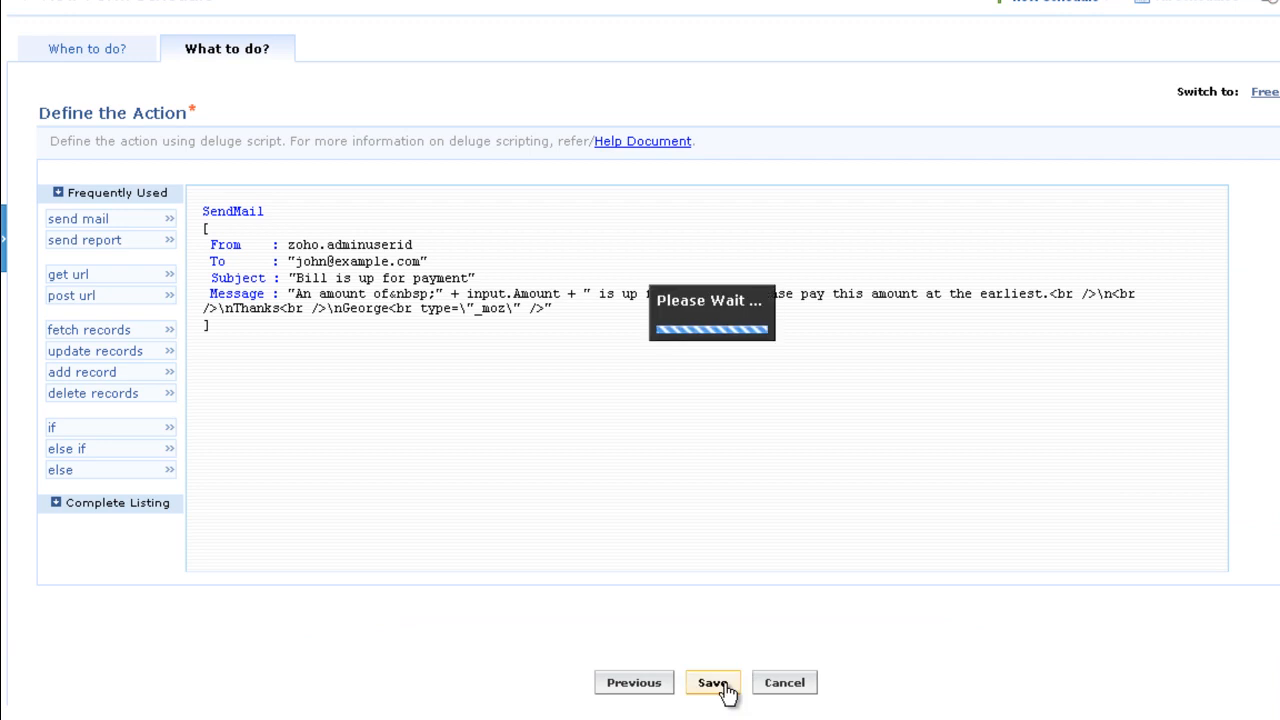
click(712, 682)
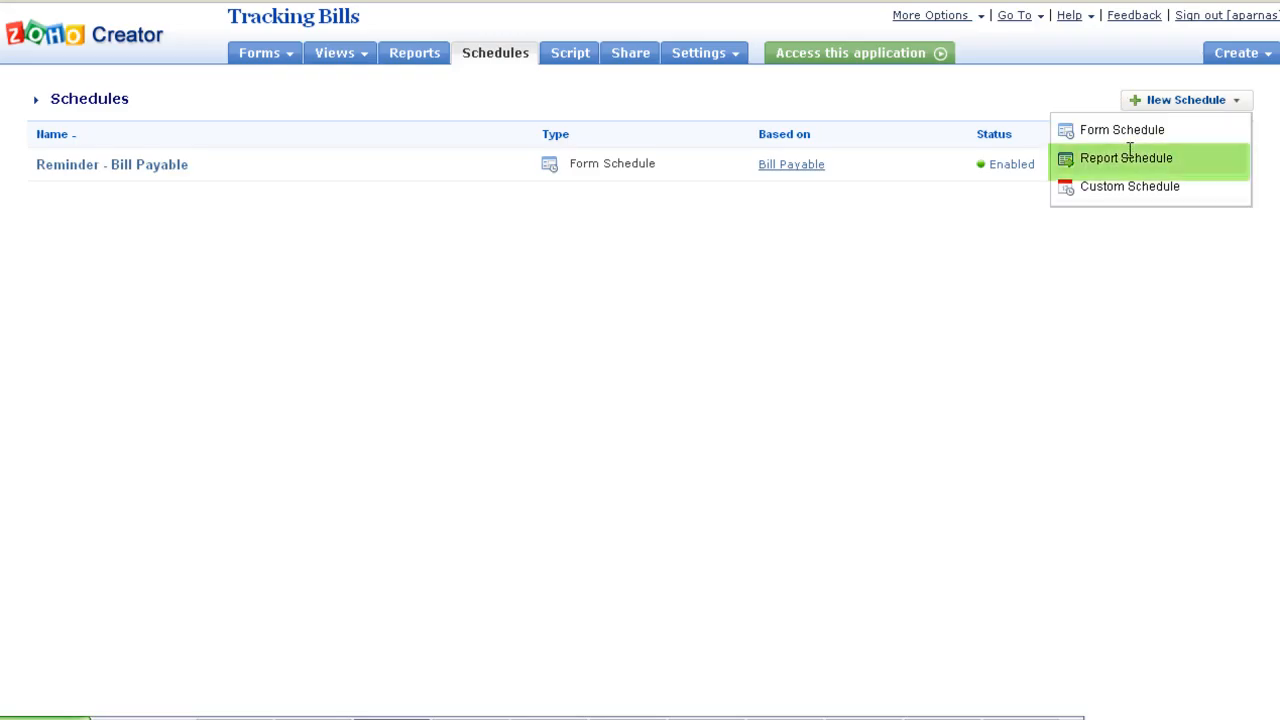
Create the Bills Payable Report report schedule starting 25-Aug-2010 at 09:00, daily.
click(1125, 158)
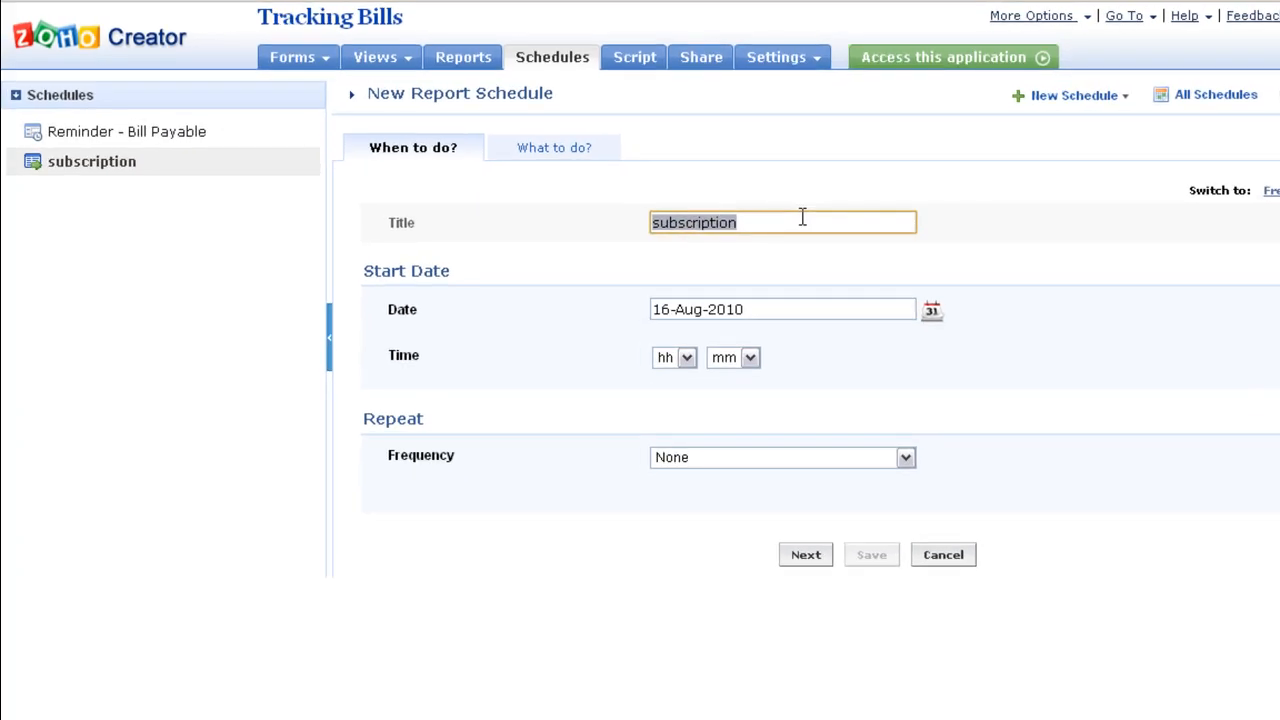
click(931, 309)
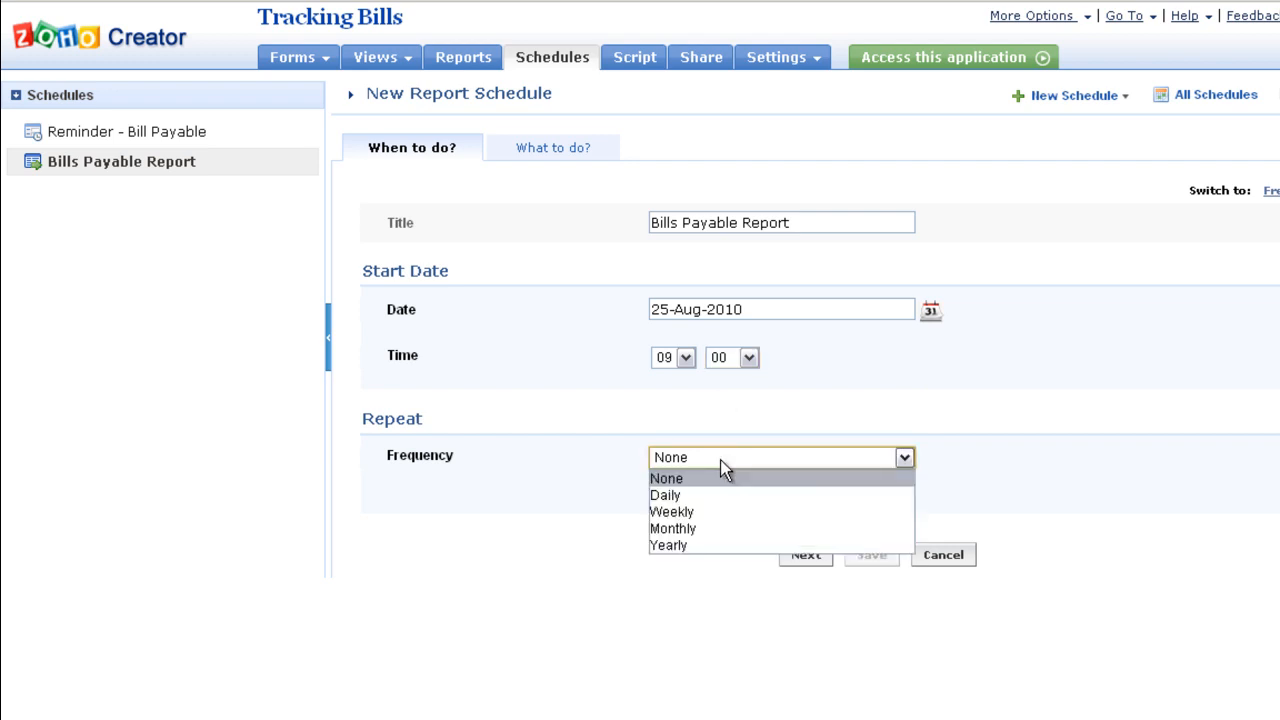
click(665, 495)
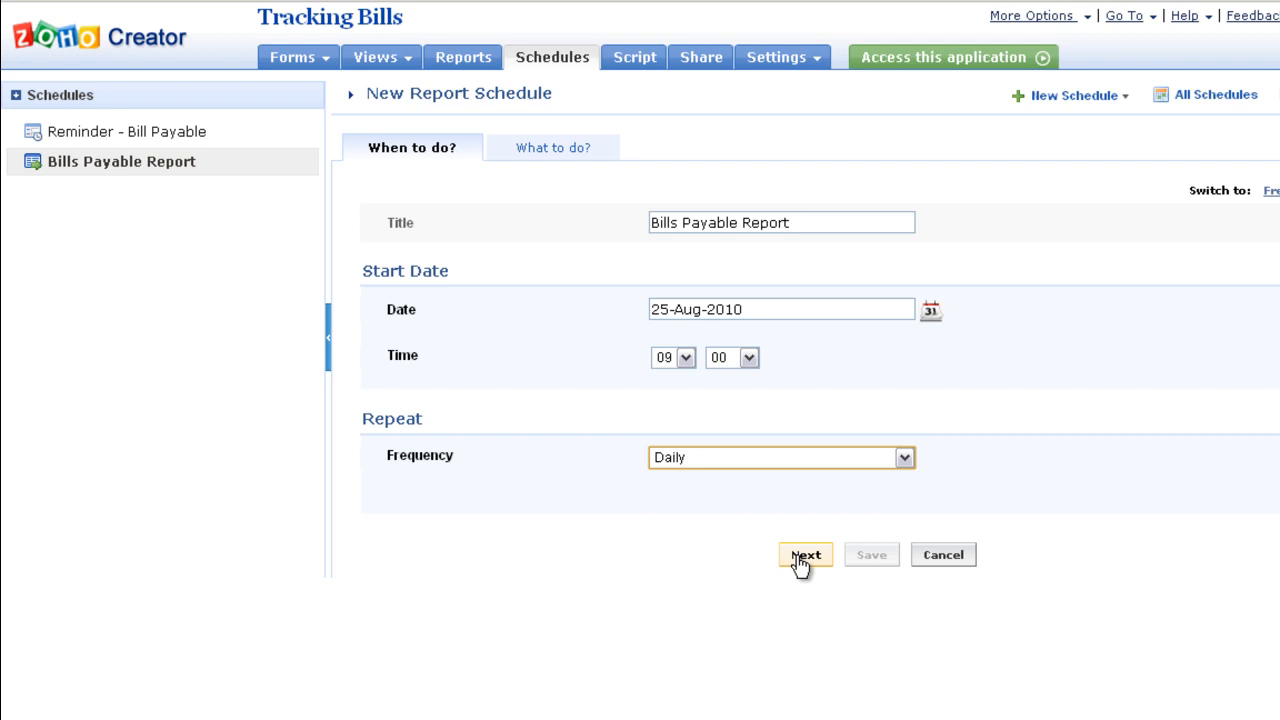
click(805, 555)
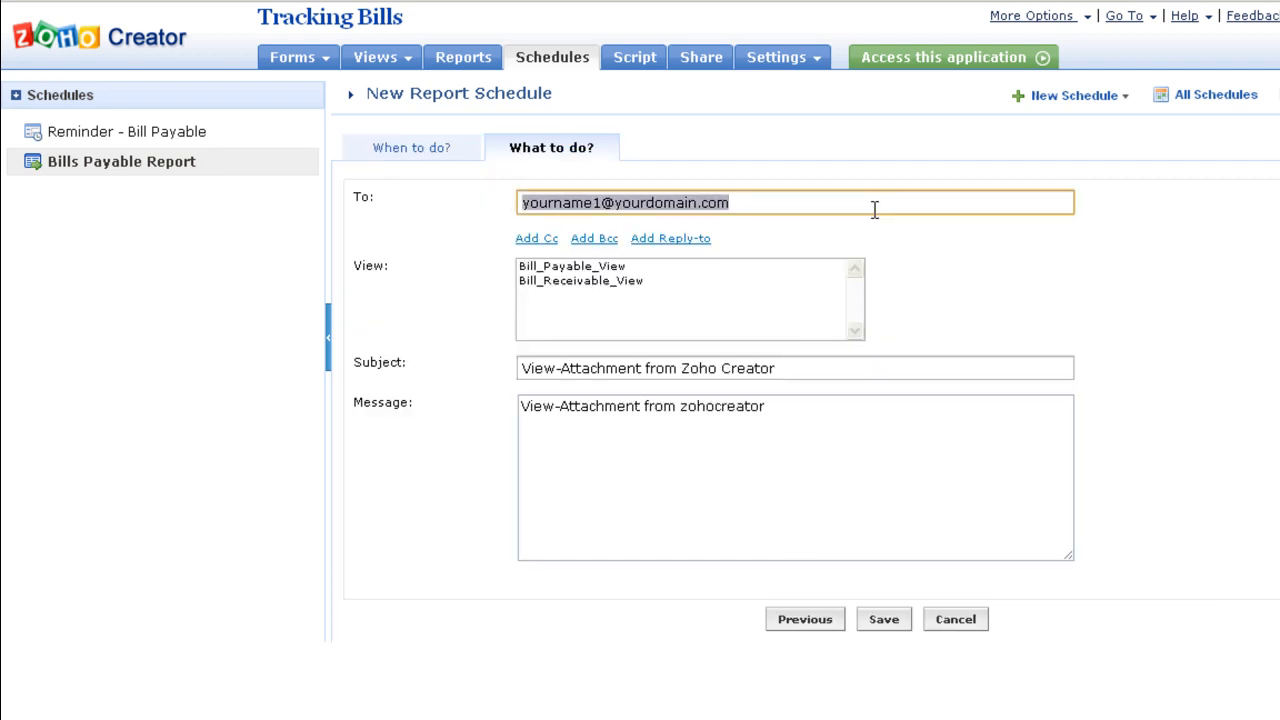
text(john@example.com)
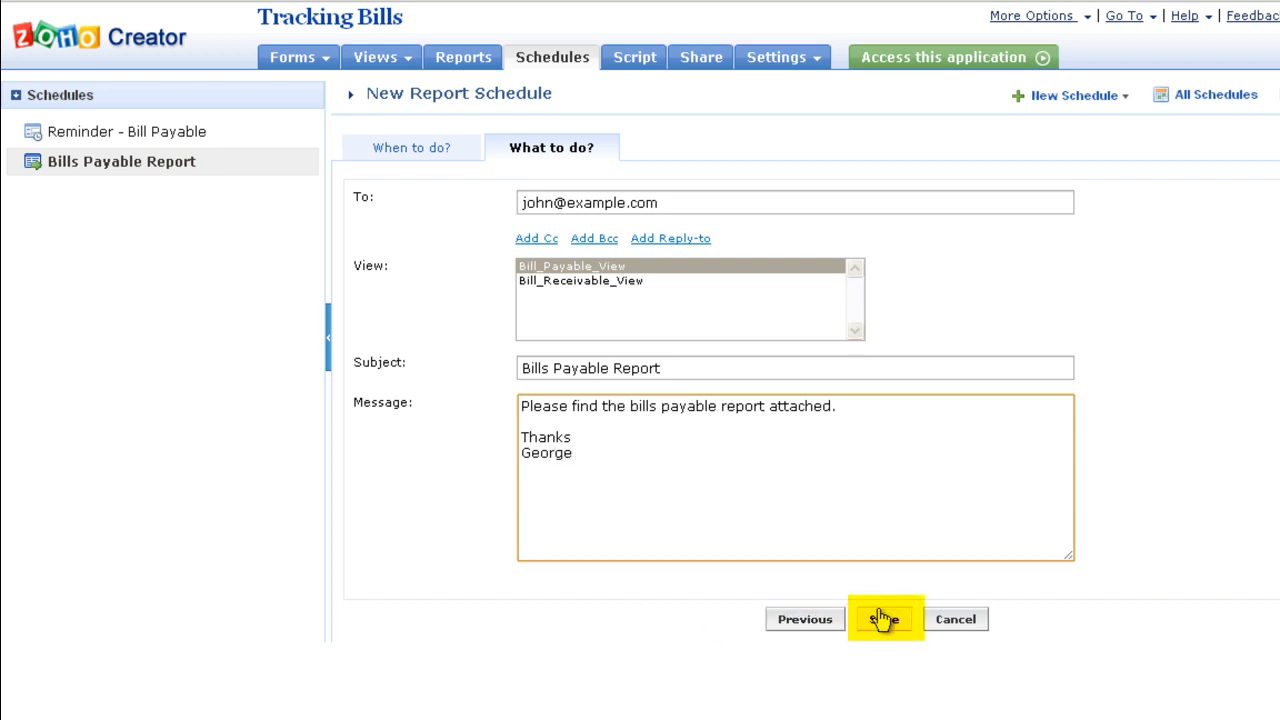
click(883, 619)
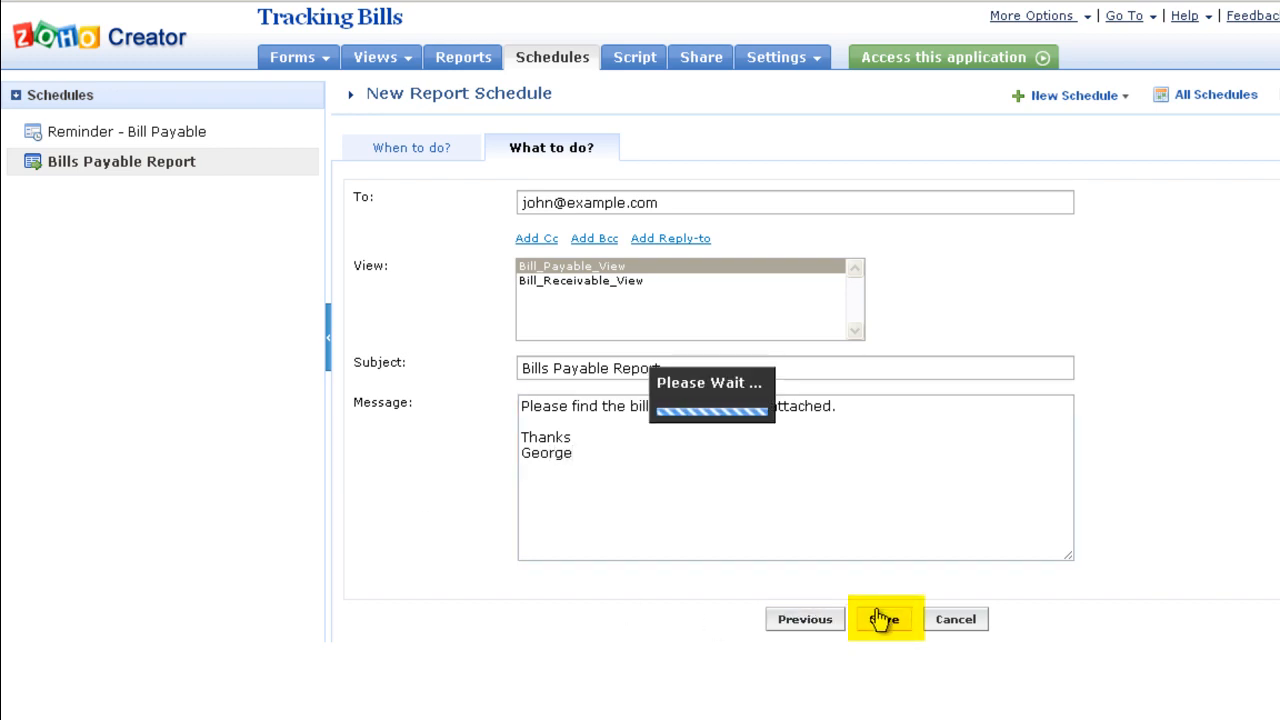
click(884, 619)
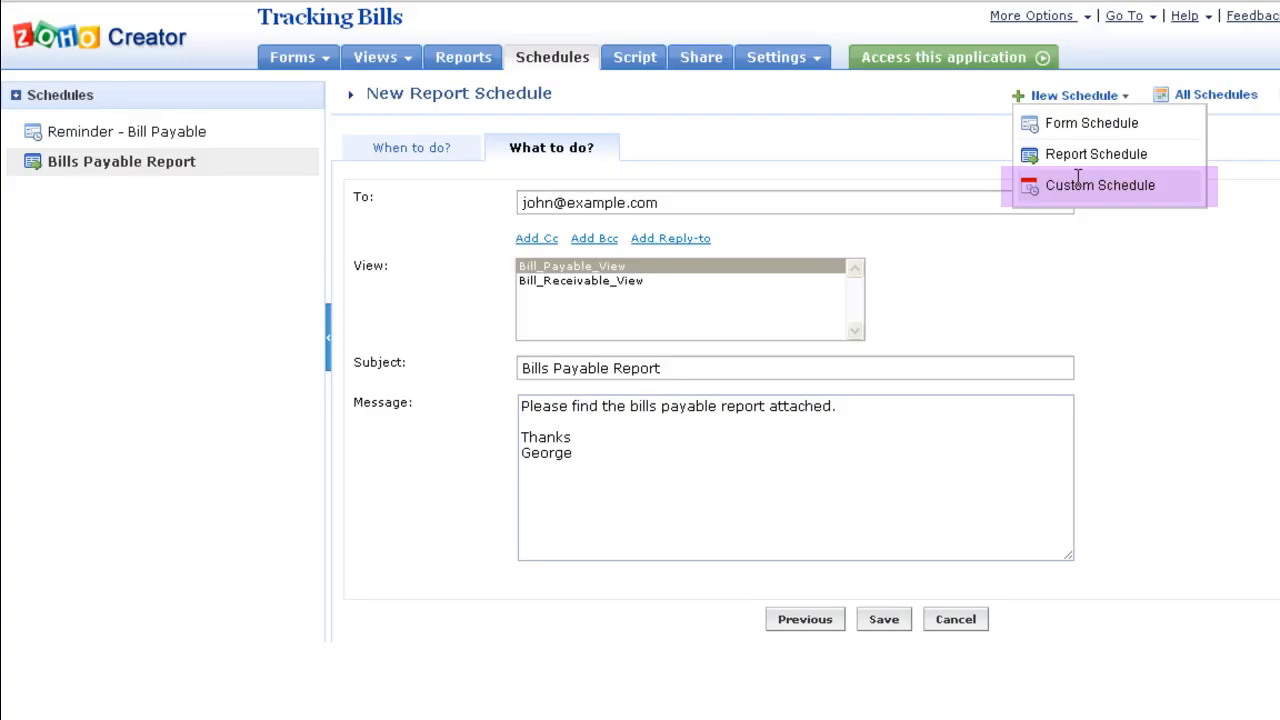
Create the Mark Over Due Payments custom schedule starting 25-Aug-2010 at 08:30, daily.
click(1099, 185)
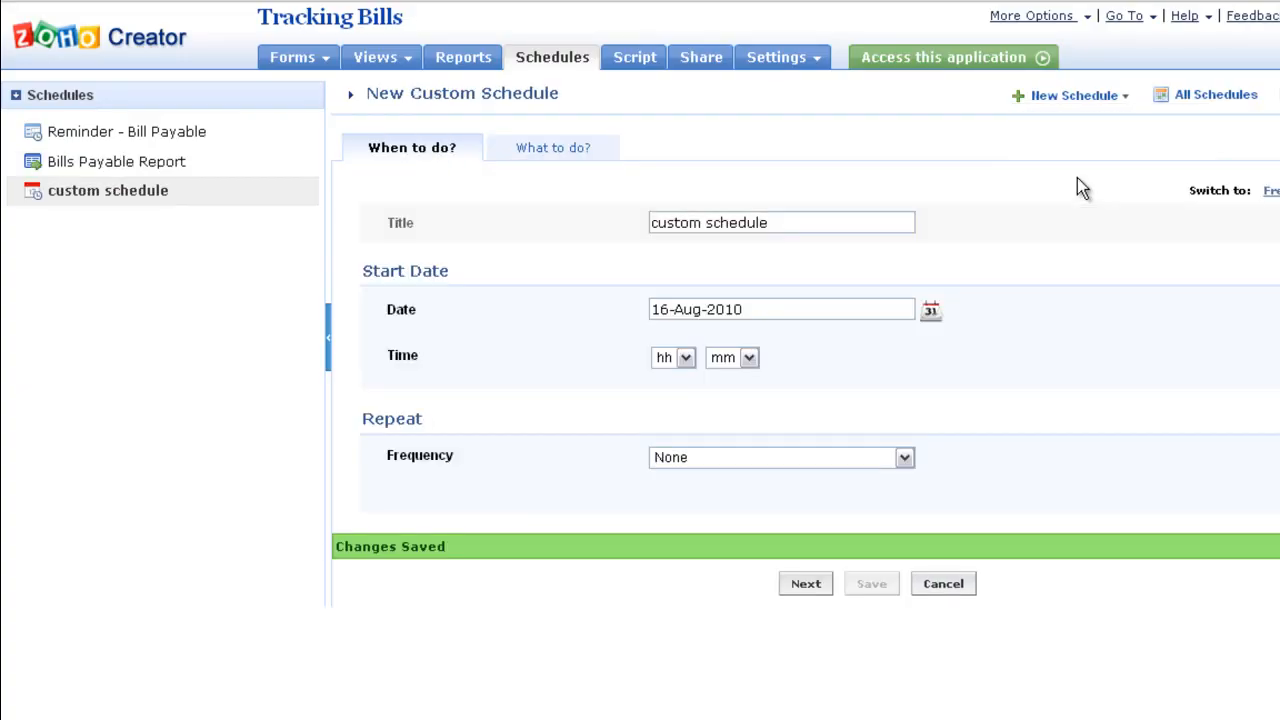
text(Mark Over Due Payments)
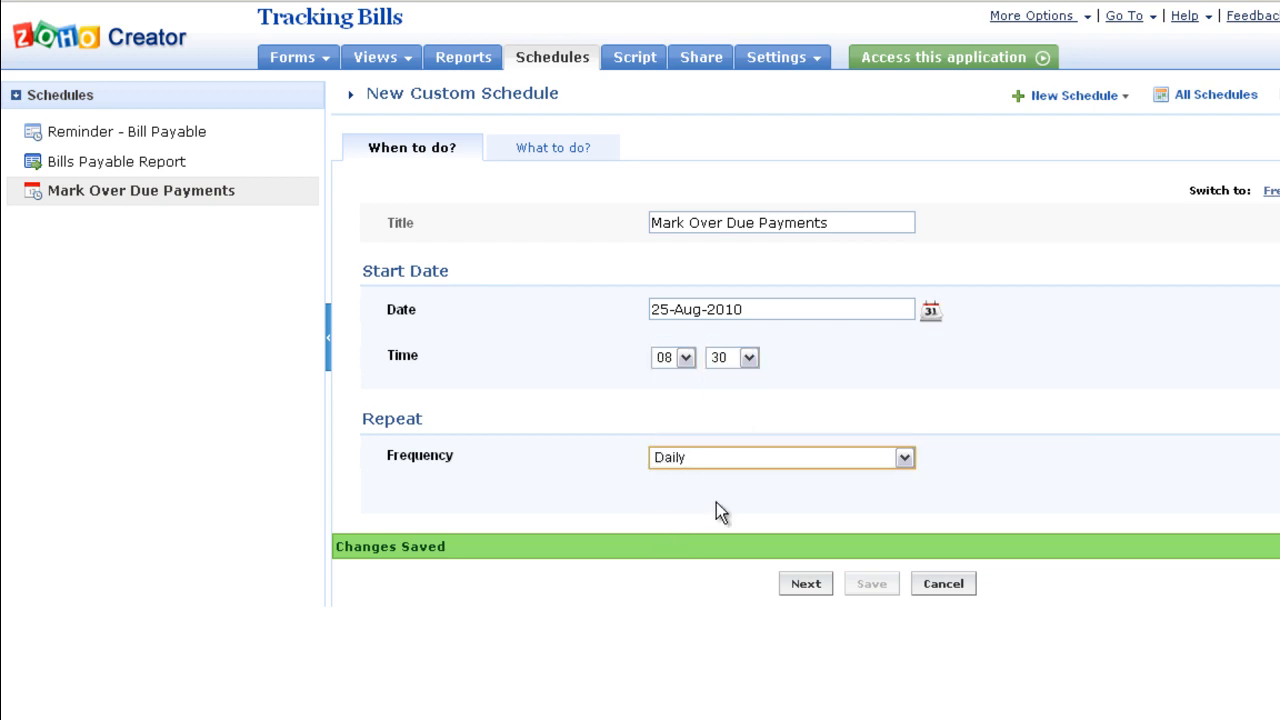
click(805, 583)
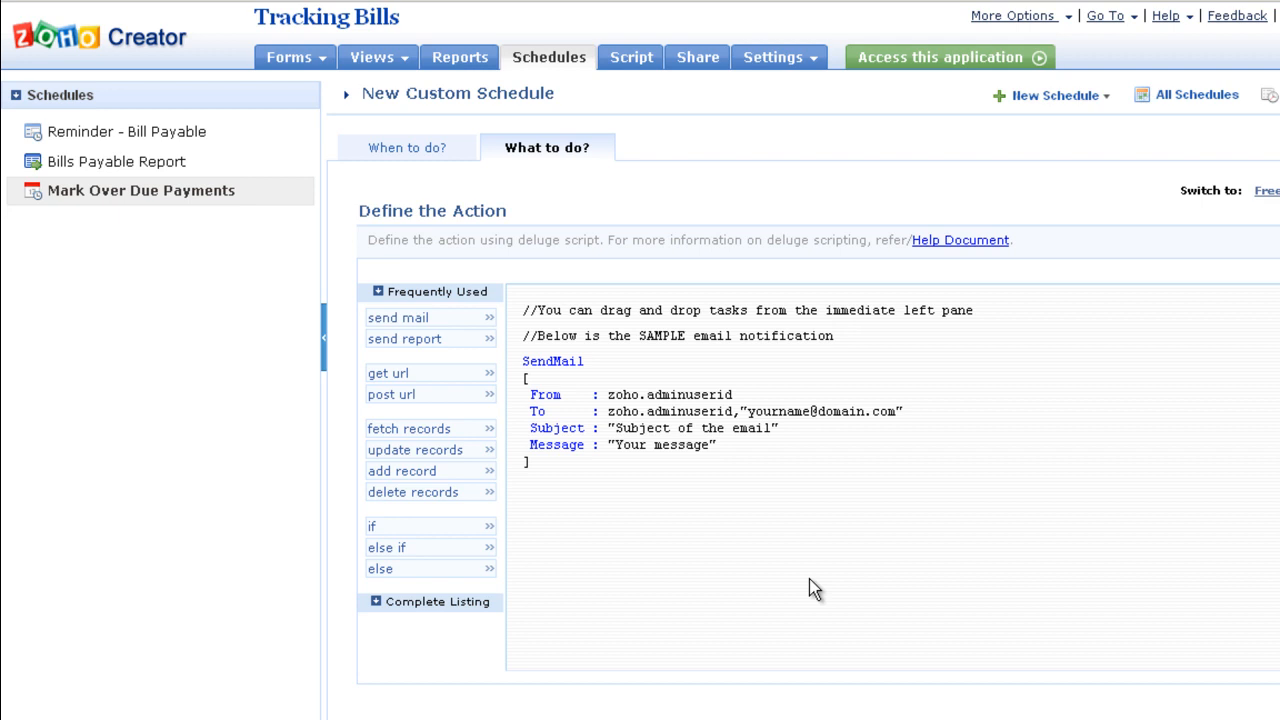
mouse_move(447, 628)
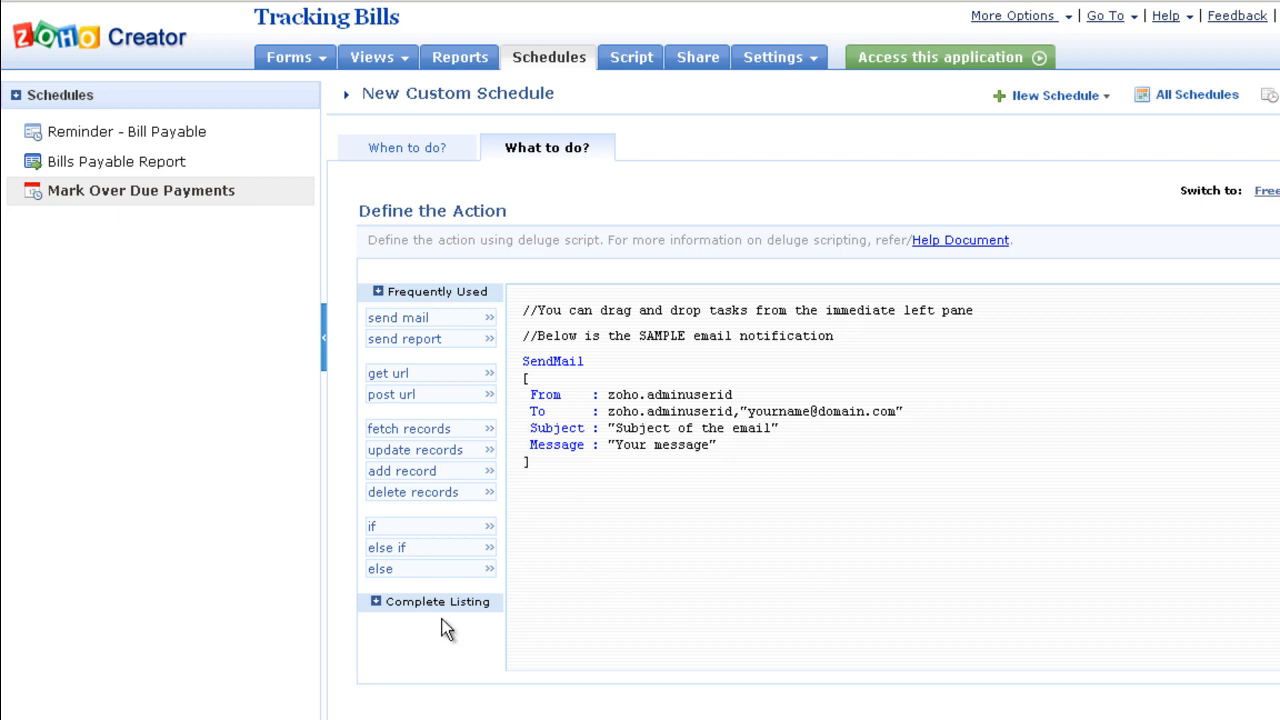
Show the Complete Listing of tasks in the action editor and scroll through them.
click(437, 601)
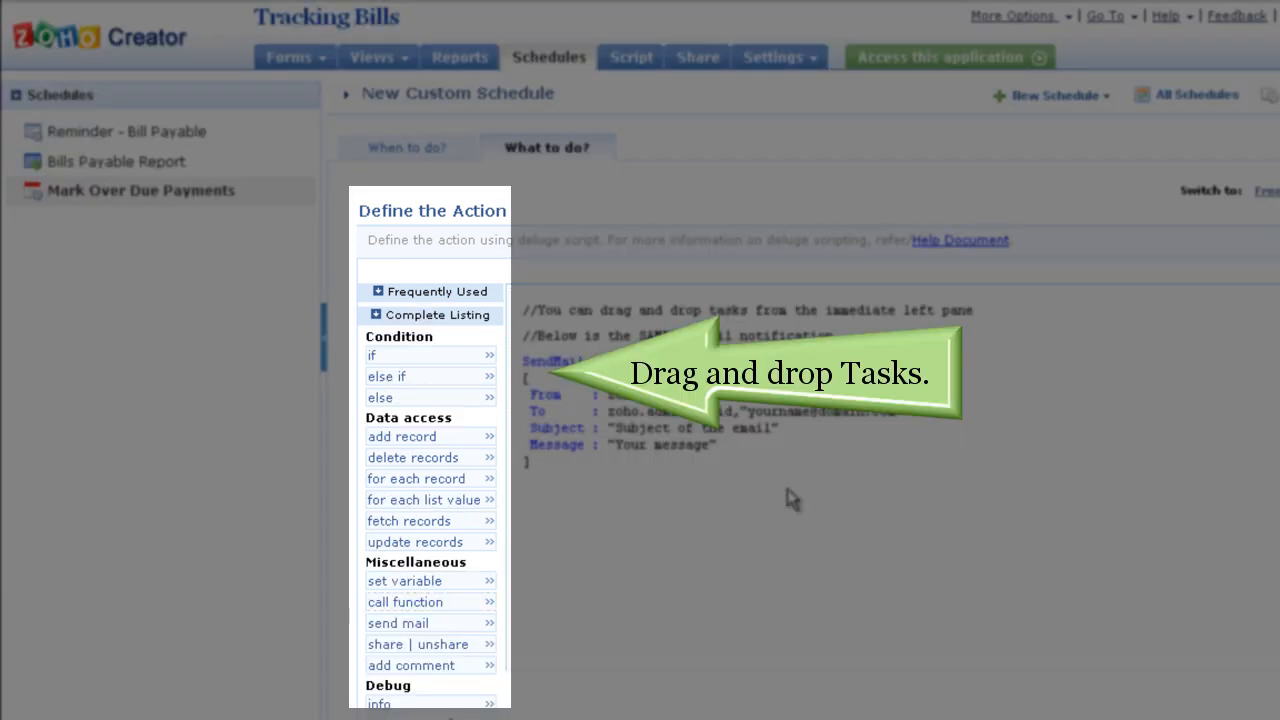
scroll(down, 3)
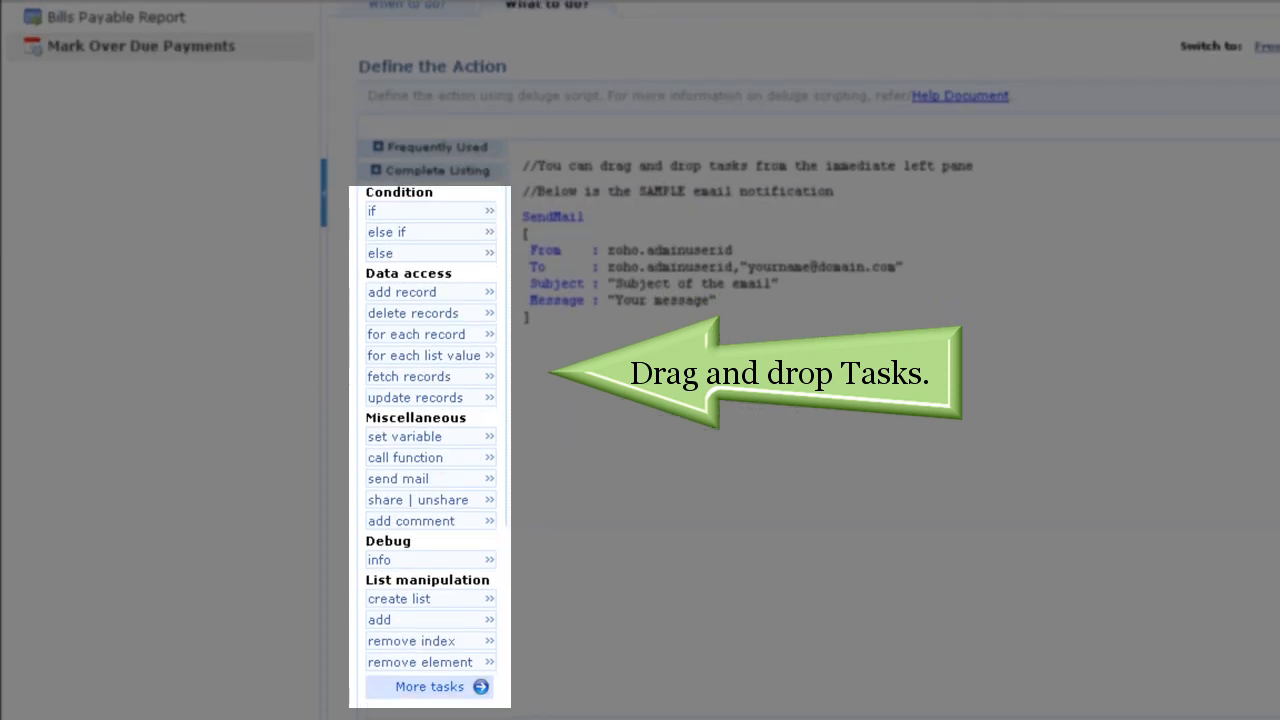